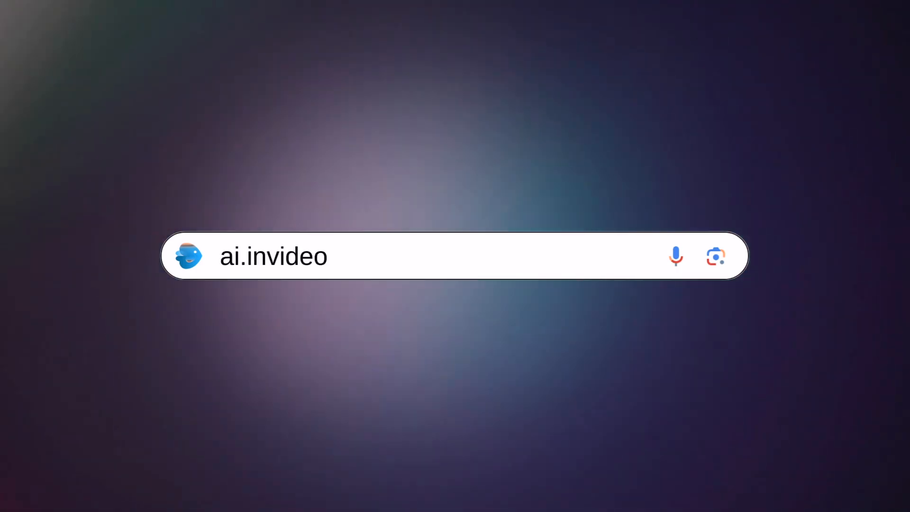
Load the invideo AI website from the browser's search bar
key("Enter")
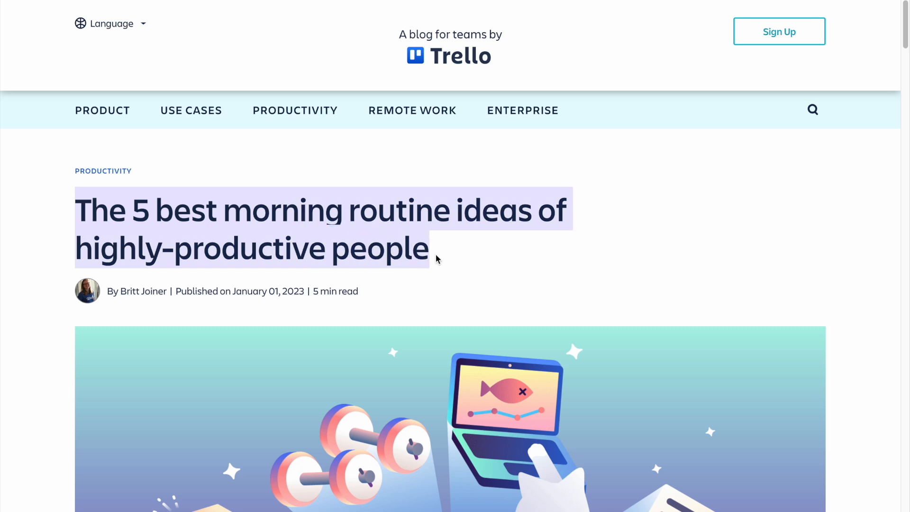
Scroll through the Trello article's list of morning habits
scroll("down", 3)
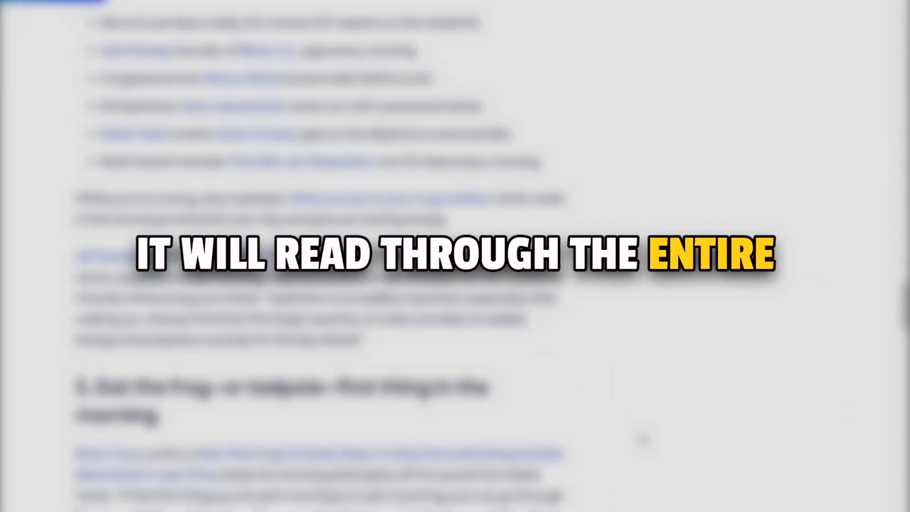
scroll("down", 3)
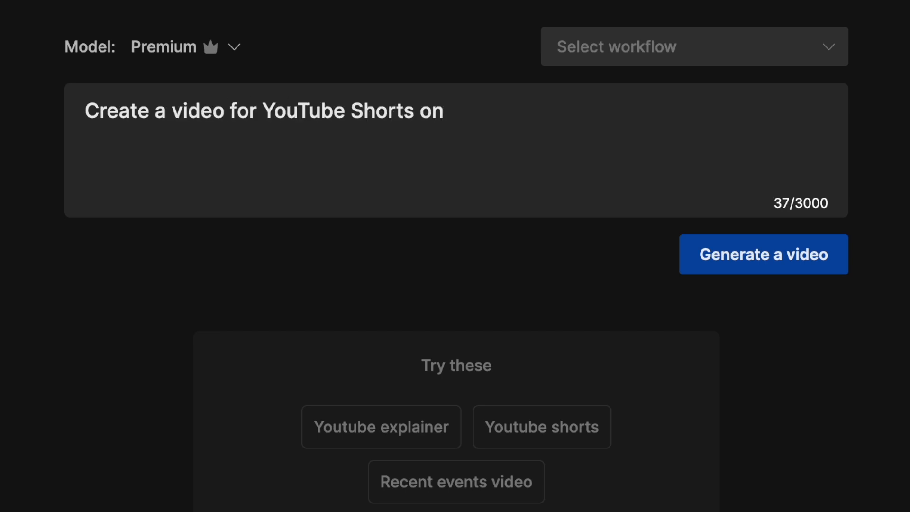
Write the '5 Morning Habits That Will Change Your Life' prompt, fixing 'relevate' to 'relevant'
type("'5 Morning Habits That Will Change")
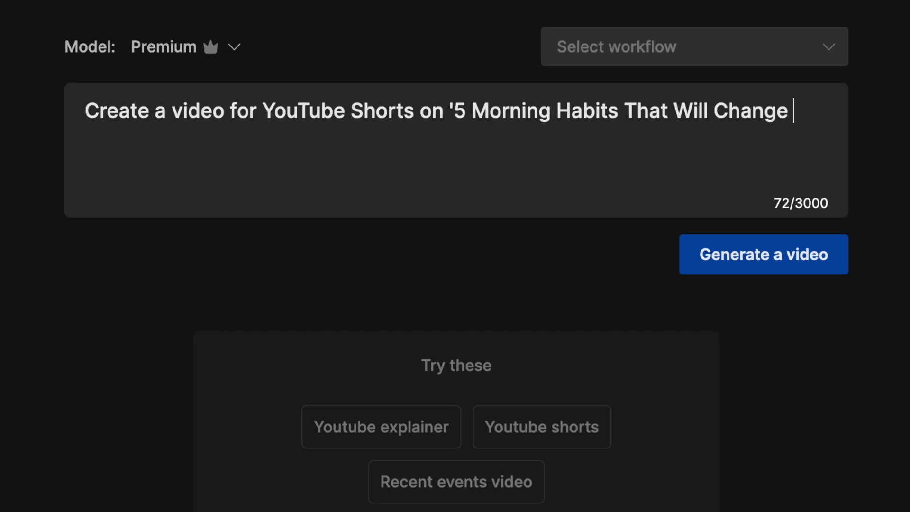
type("Your Life'. Keep the duration")
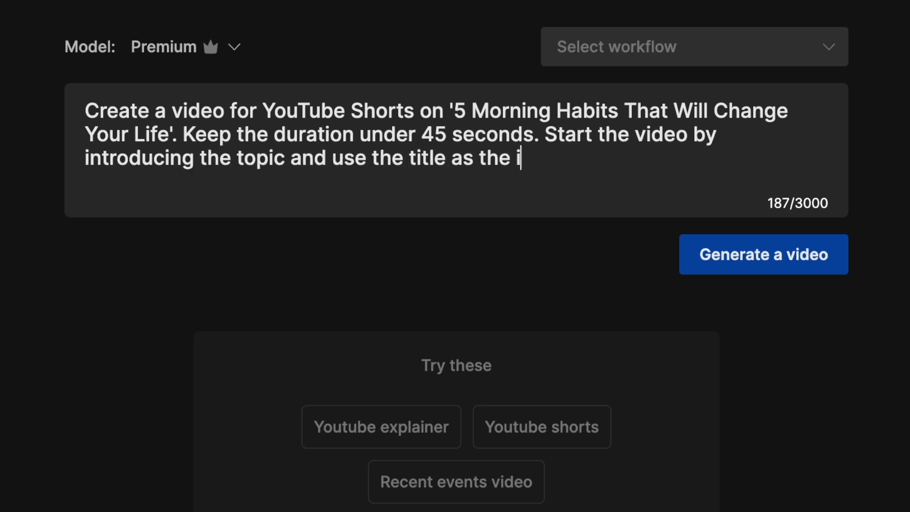
type("ntro text. Then give the 5 habits and illu")
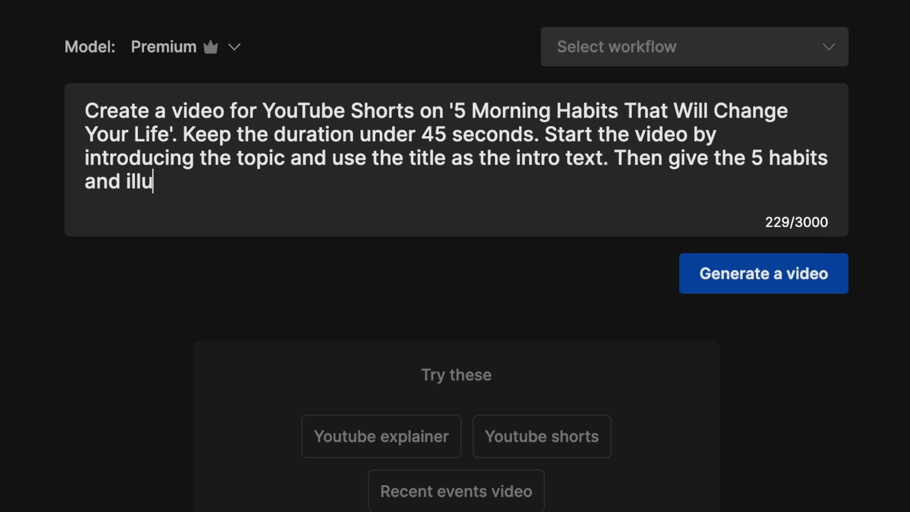
type("strate each with relevate stock clips.")
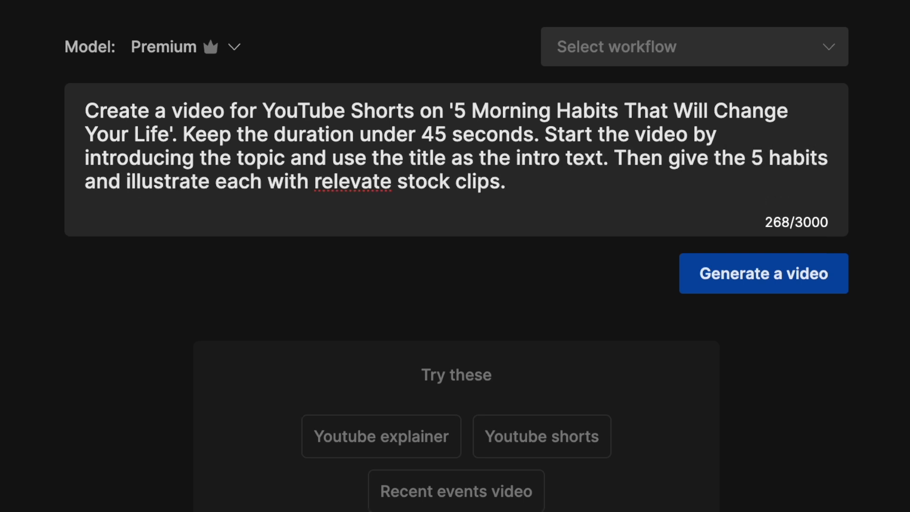
type("relevant")
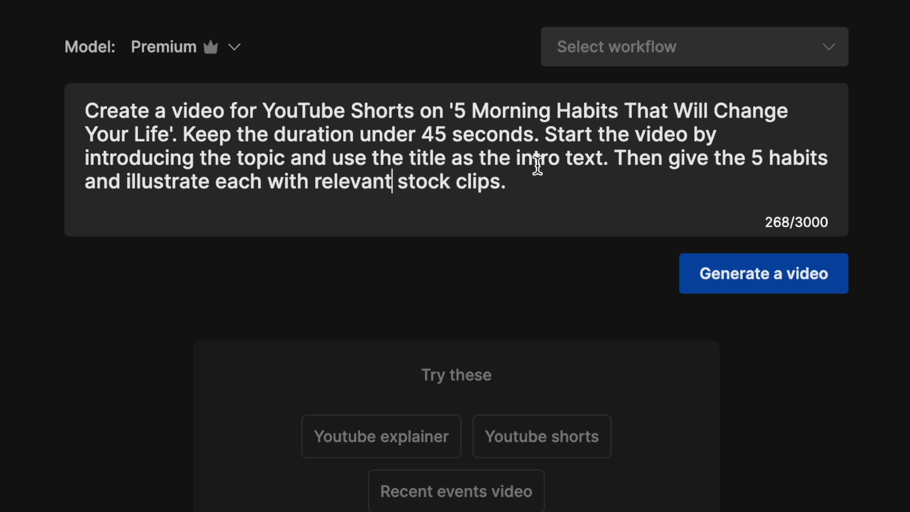
type("Keep the language super simple")
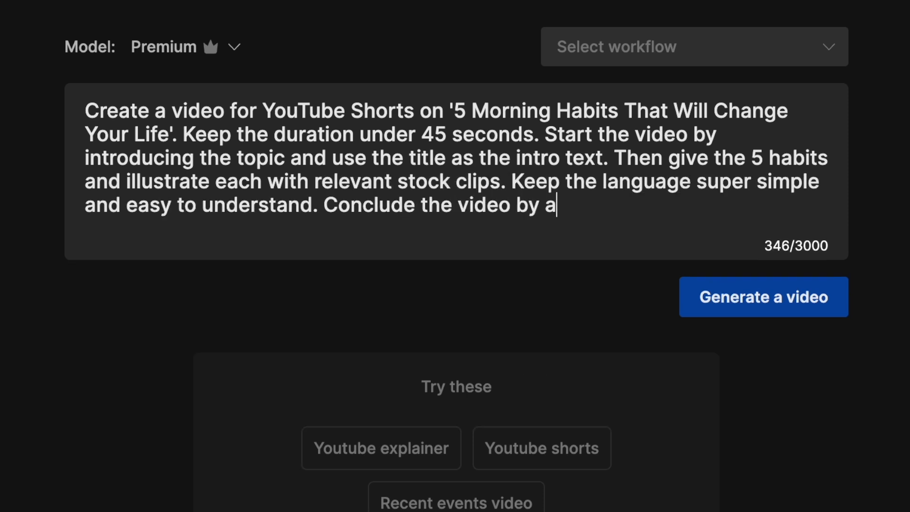
type("sking viewers which habit they will work on first. Use an energetic American female voice for the voice")
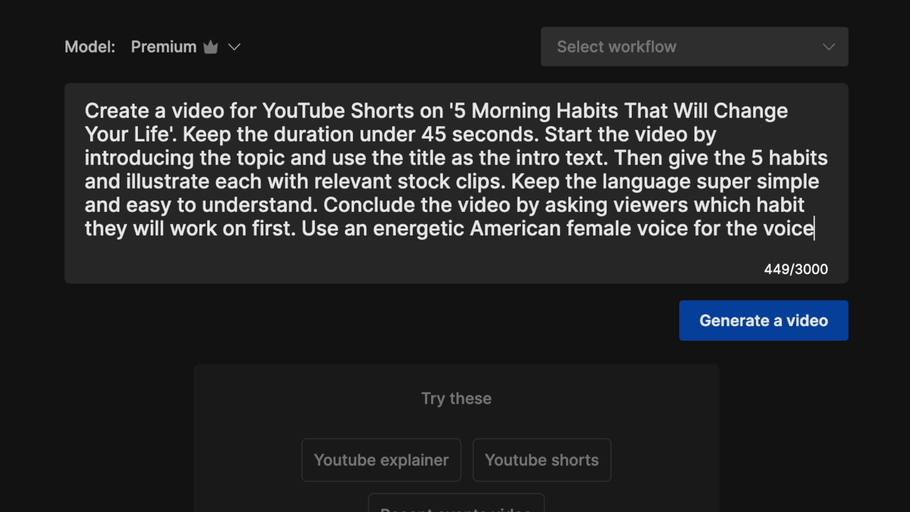
type("over.")
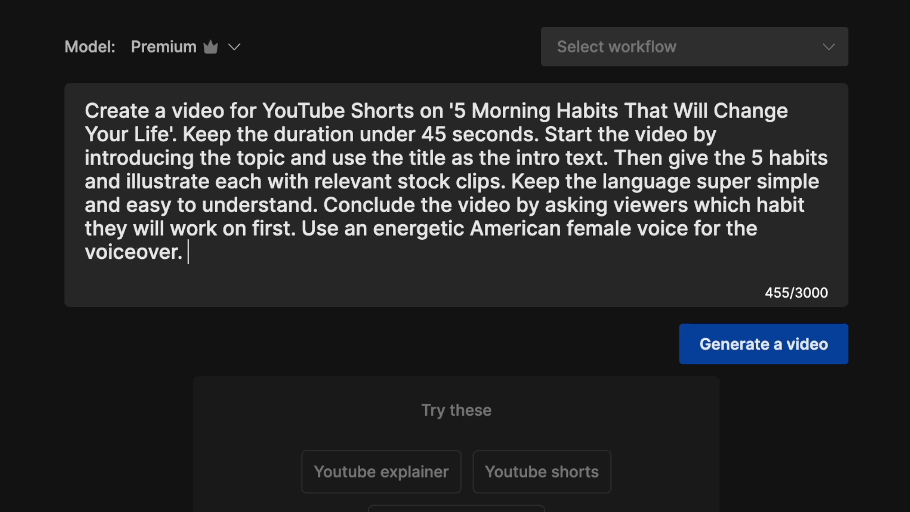
type("Pick points from this article: https://blog.trello.com/best-productive-morning-routines")
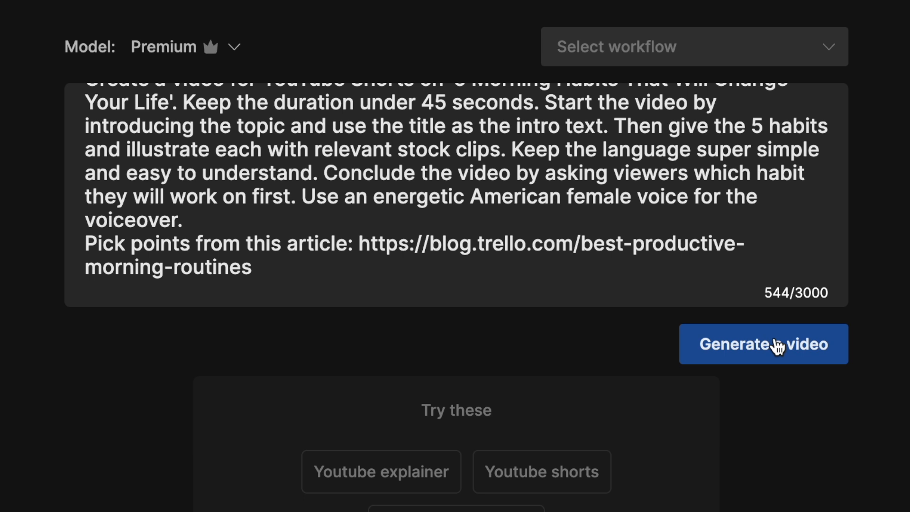
left_click(763, 343)
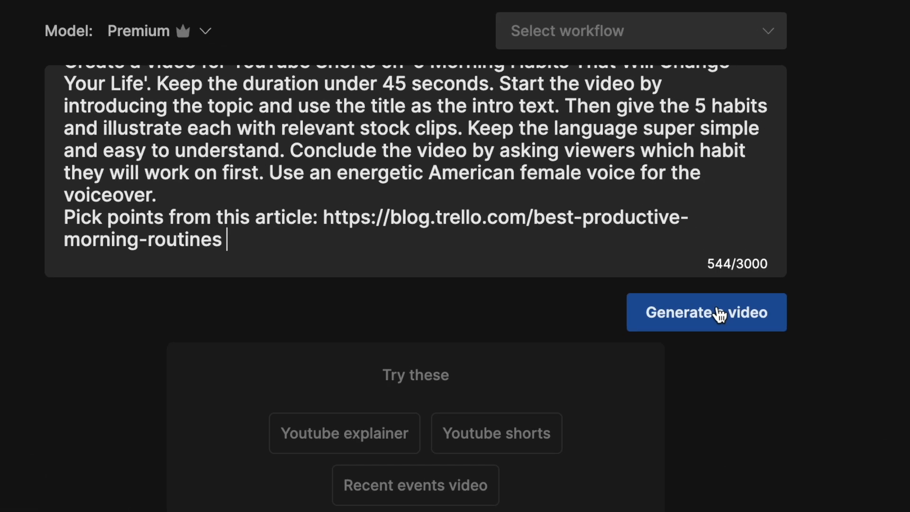
Generate the video with an Inspiring look, confirming Young Adults and YouTube Shorts
left_click(706, 312)
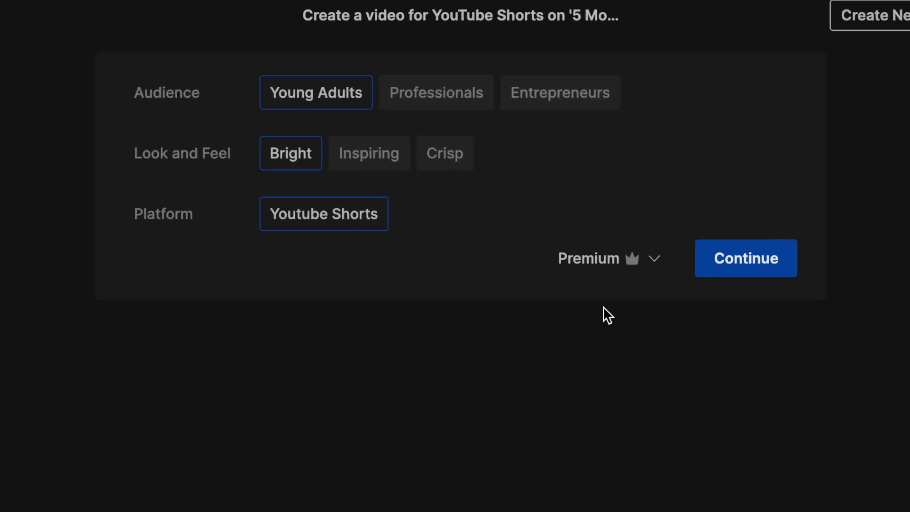
left_click(369, 152)
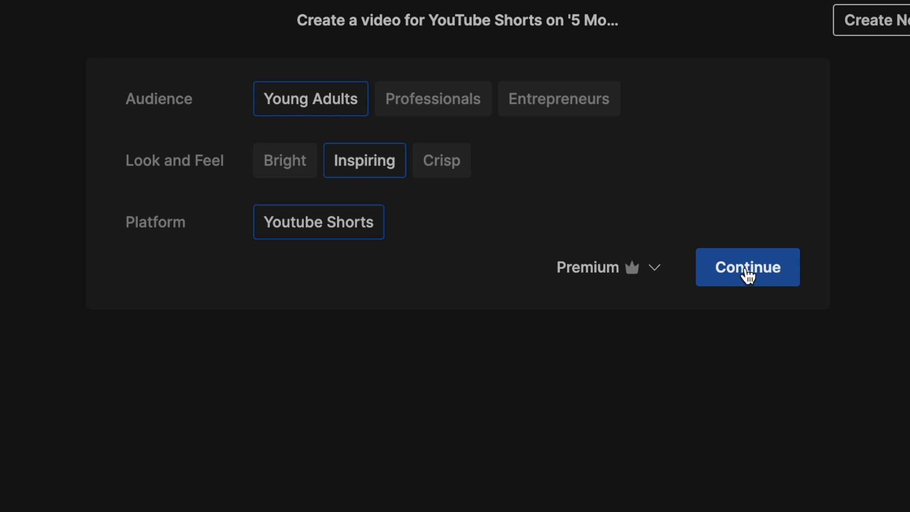
left_click(747, 267)
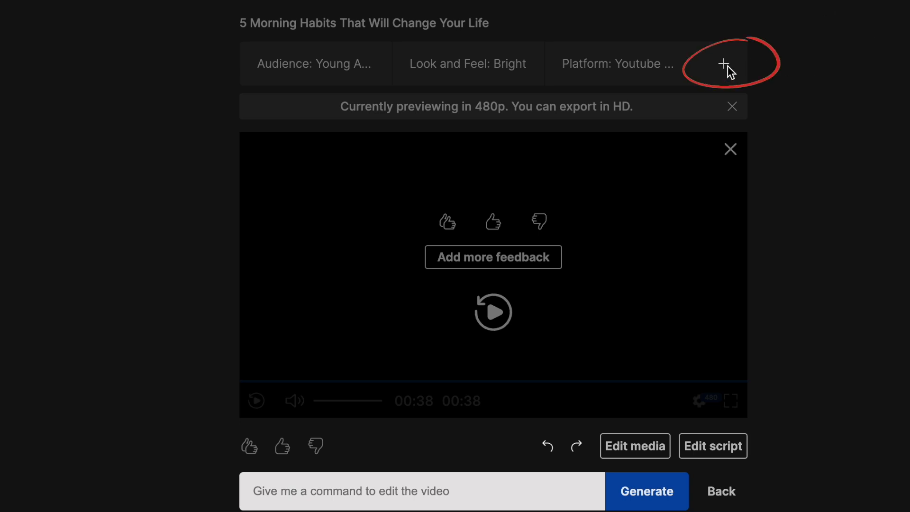
Keep the audience settings and open the script editor showing the seven narration lines
left_click(724, 63)
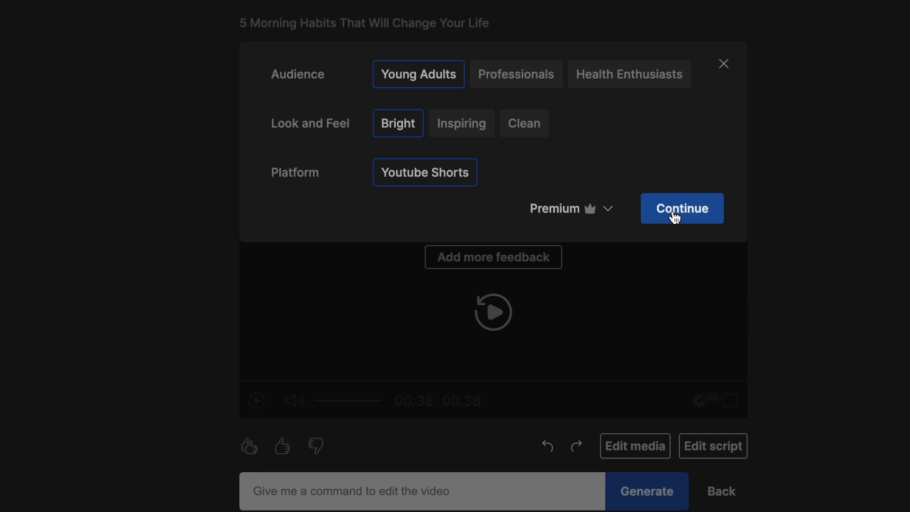
left_click(681, 209)
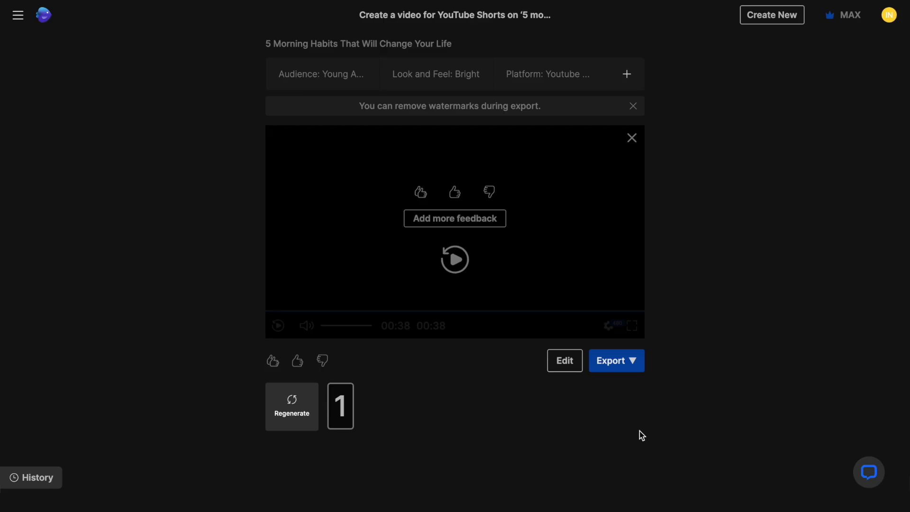
left_click(563, 360)
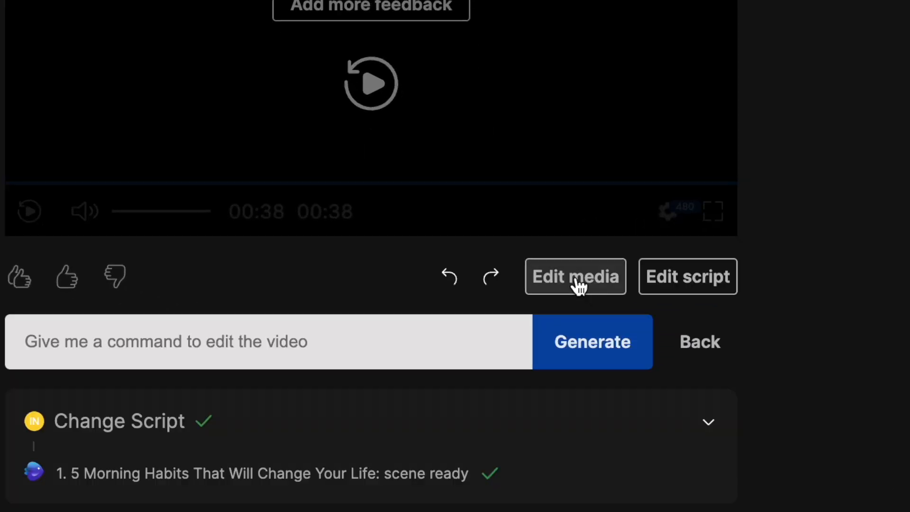
mouse_move(607, 295)
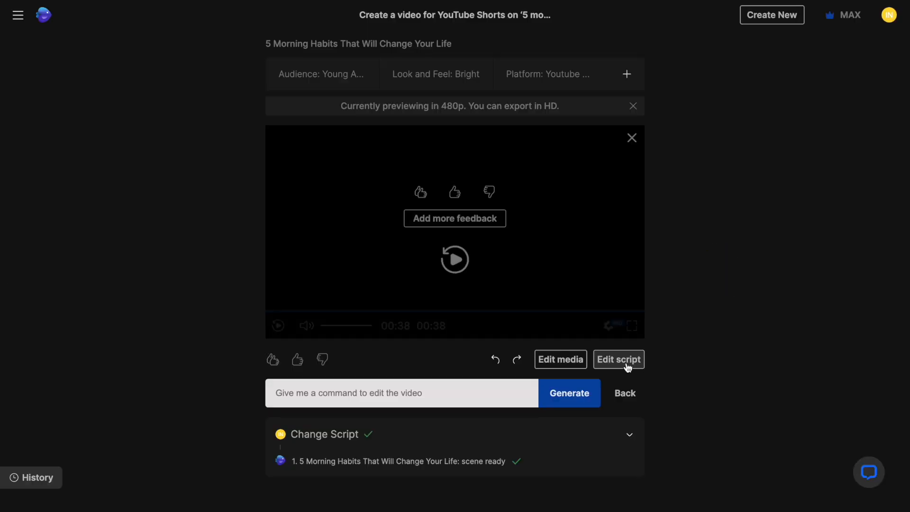
left_click(618, 359)
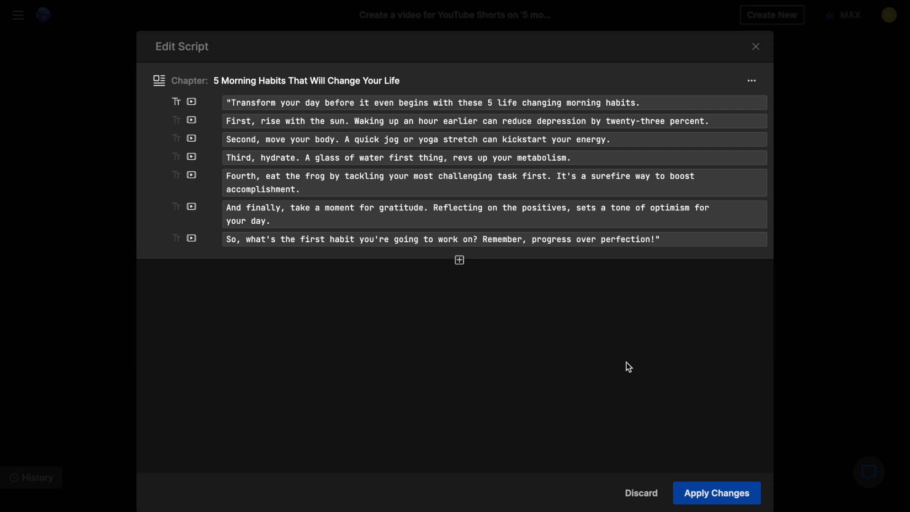
Change the hook's first word from 'Transform' to 'Conquer'
left_click(458, 103)
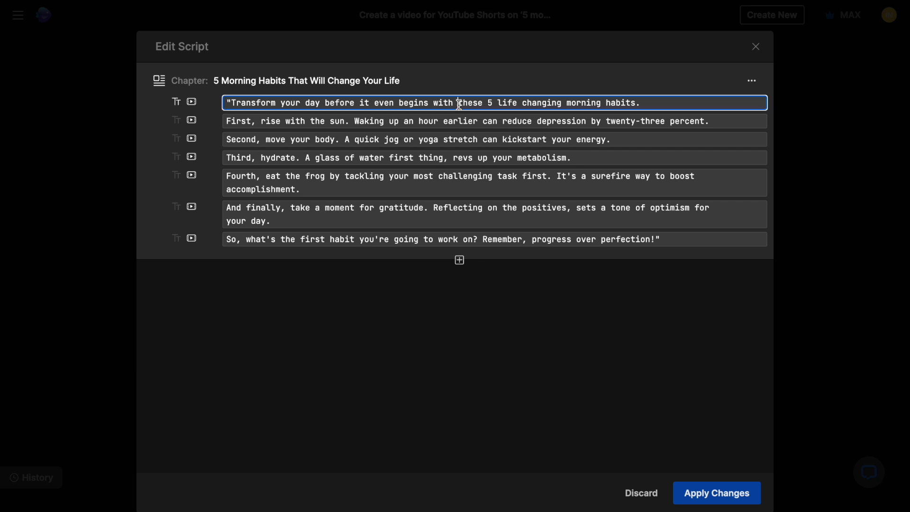
type("Conquer")
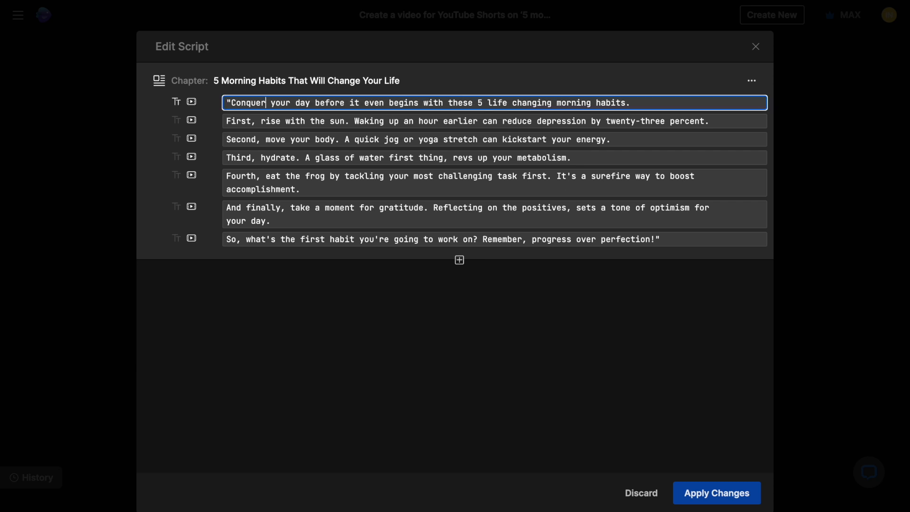
double_click(304, 102)
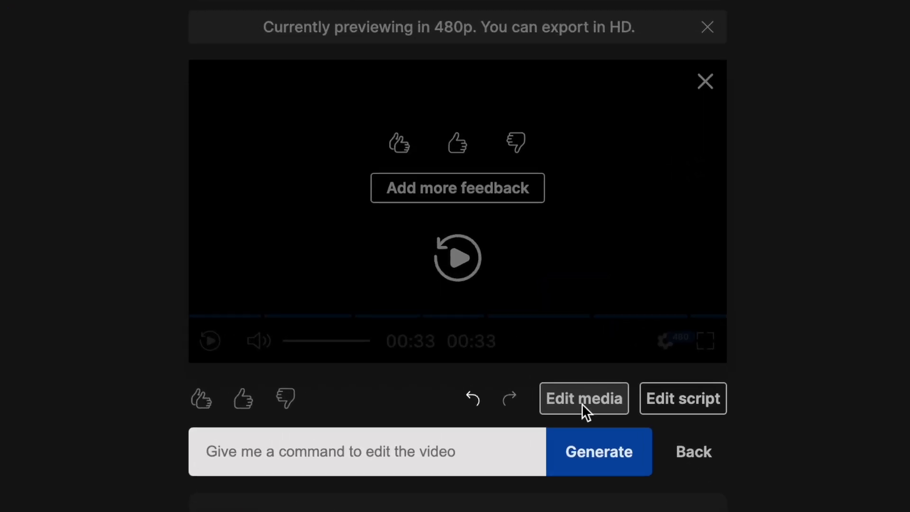
Replace Scene 7's sunset with an aerial city clip found by searching 'sunrise over city'
left_click(583, 399)
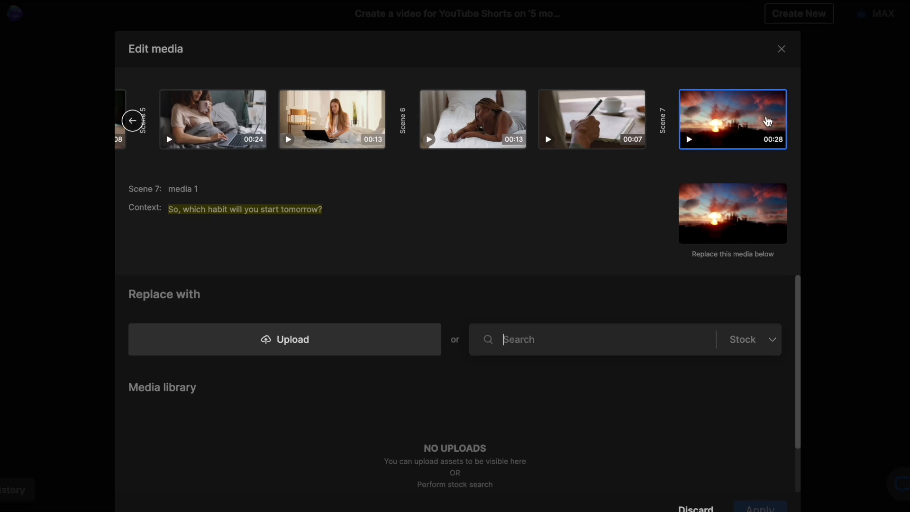
type("sunrise over city")
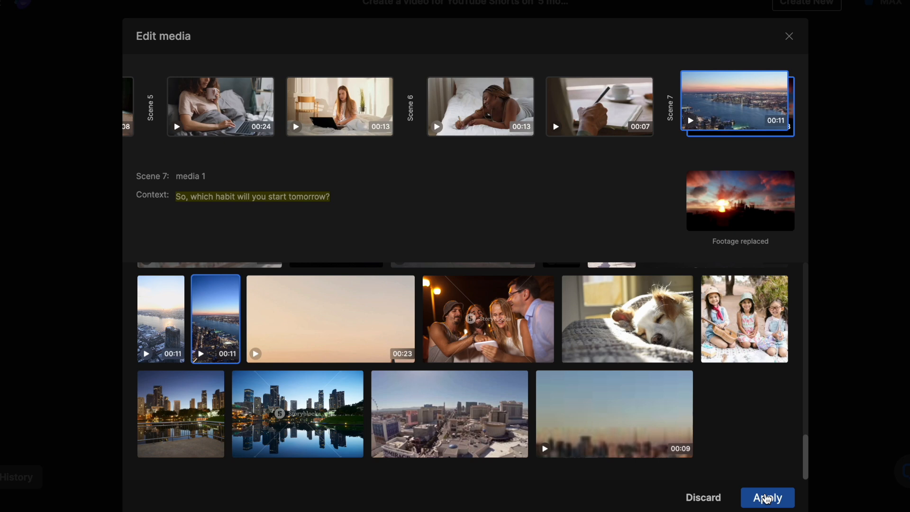
left_click(767, 497)
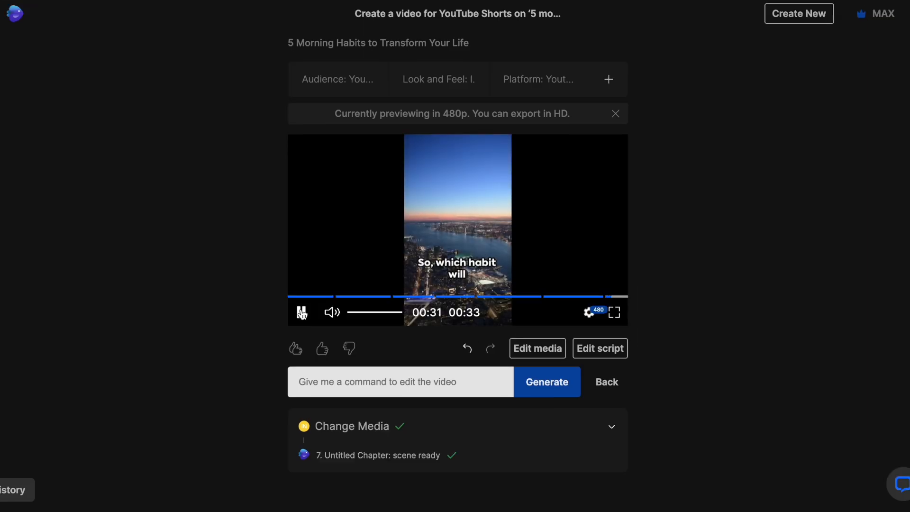
Reopen the media editor at Scene 1's clips
left_click(535, 348)
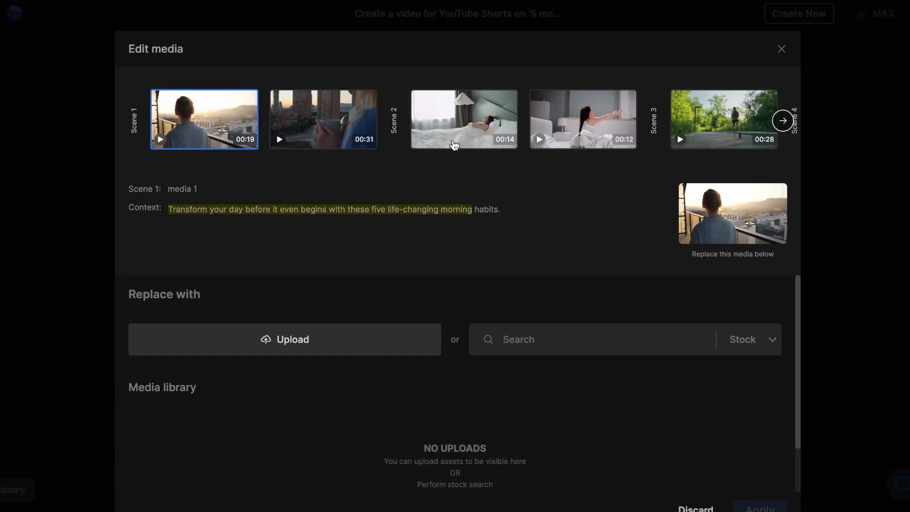
left_click(783, 121)
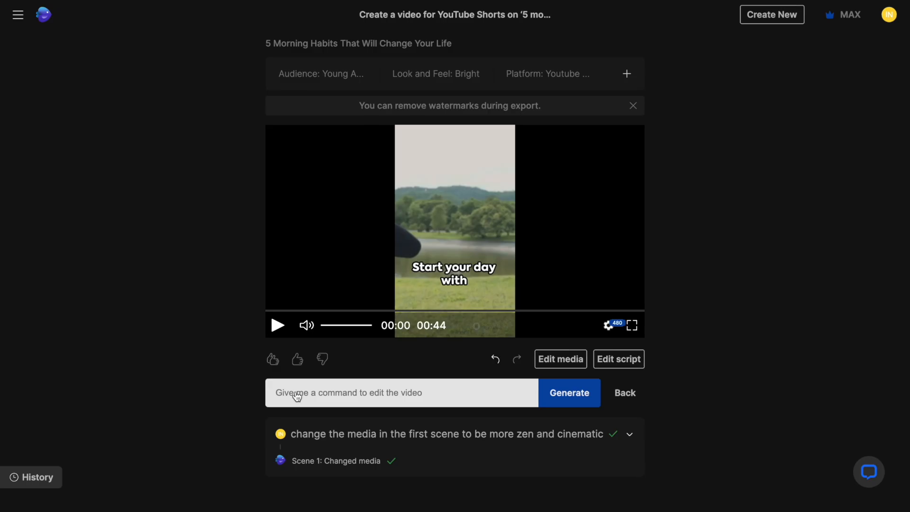
mouse_move(479, 454)
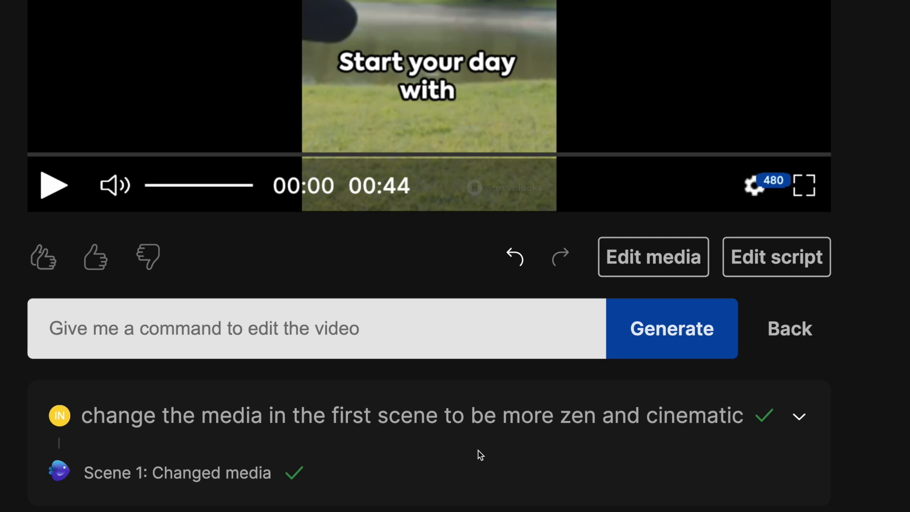
Request more zen and cinematic media for the first scene and generate it
type("Add one more scene after the")
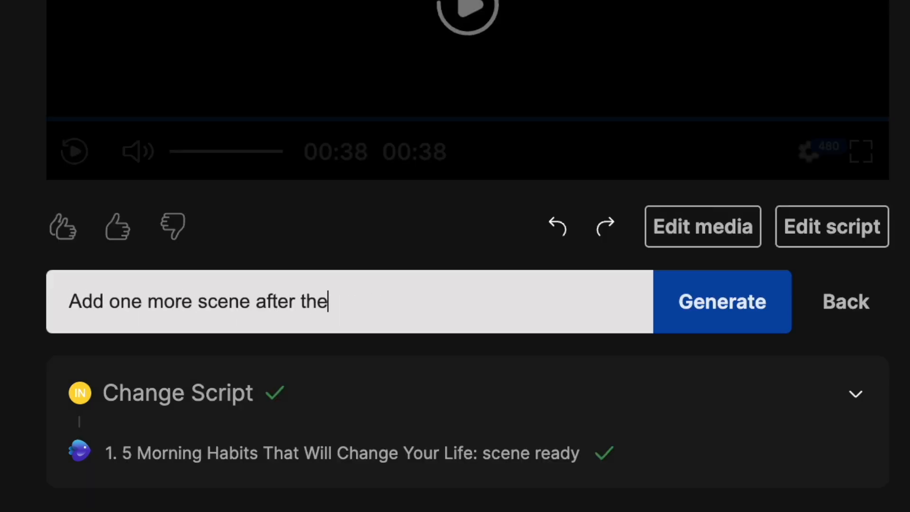
type("Rephrase the intro to be more impact")
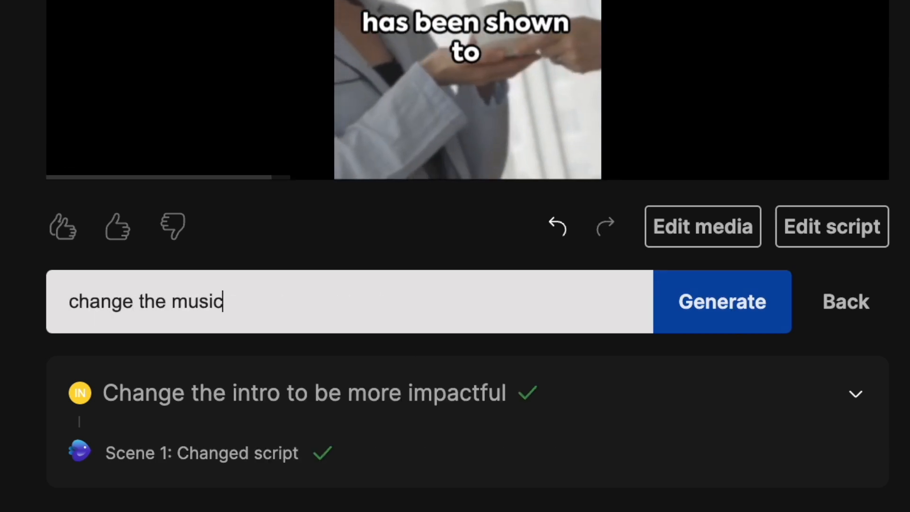
type("increase the volume of the voiceover")
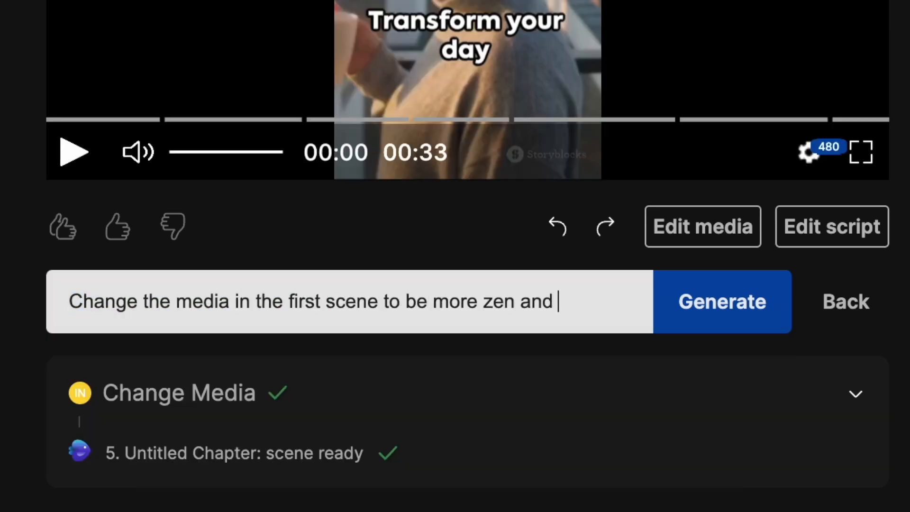
left_click(721, 301)
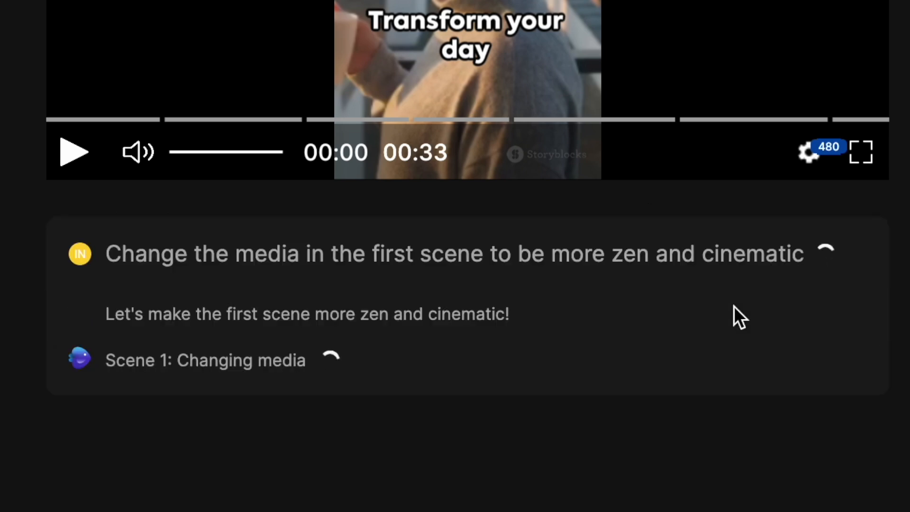
left_click(72, 152)
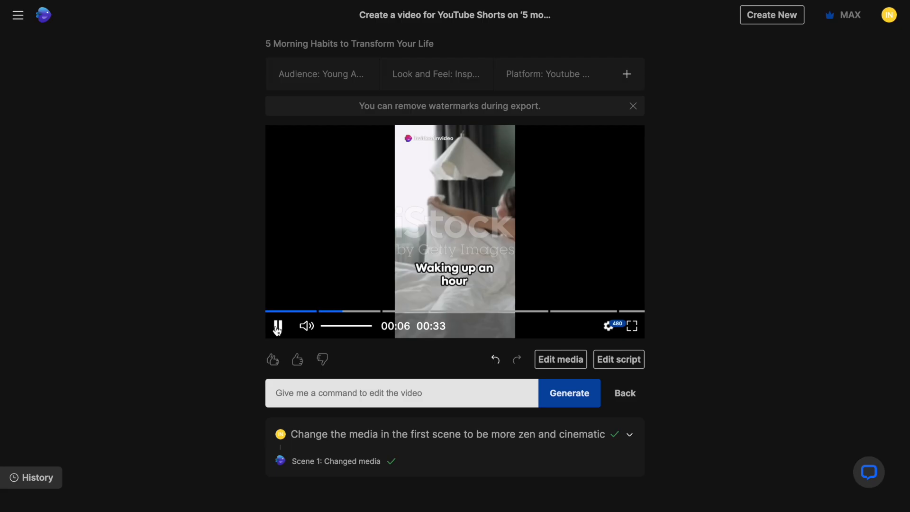
Ask for more inspiring, motivating background music and exit edit mode
left_click(401, 393)
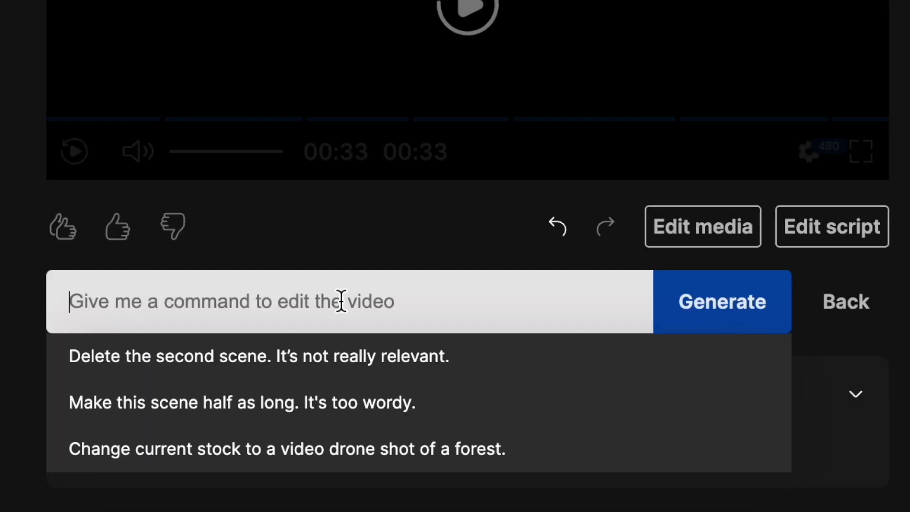
type("Change the m")
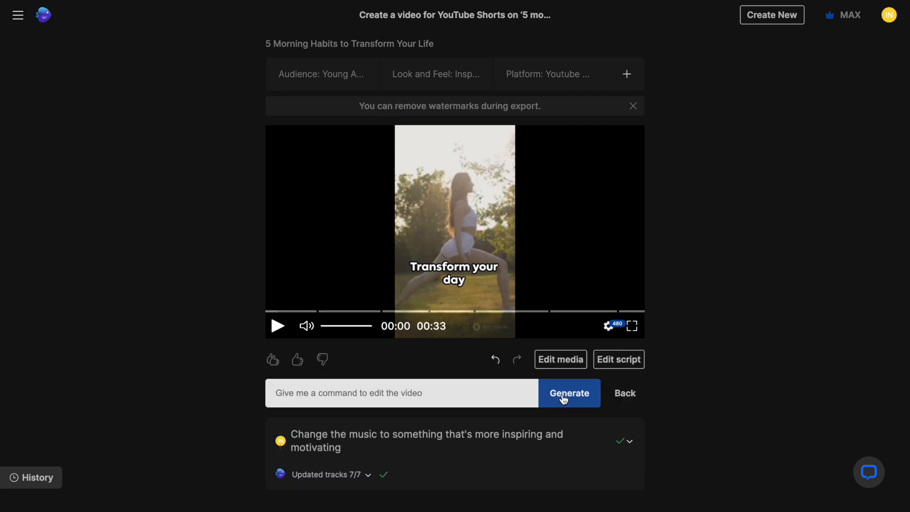
left_click(568, 393)
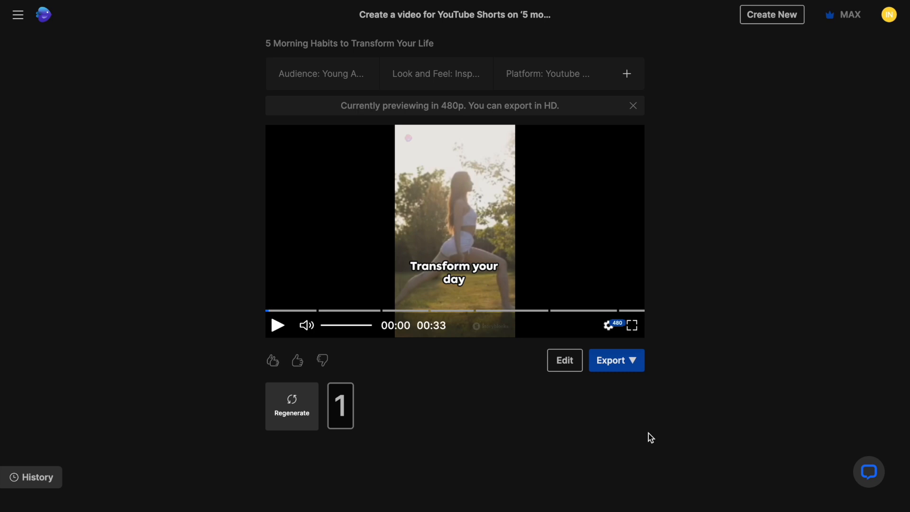
Export the short at 1080p with no watermarks and no branding
left_click(616, 360)
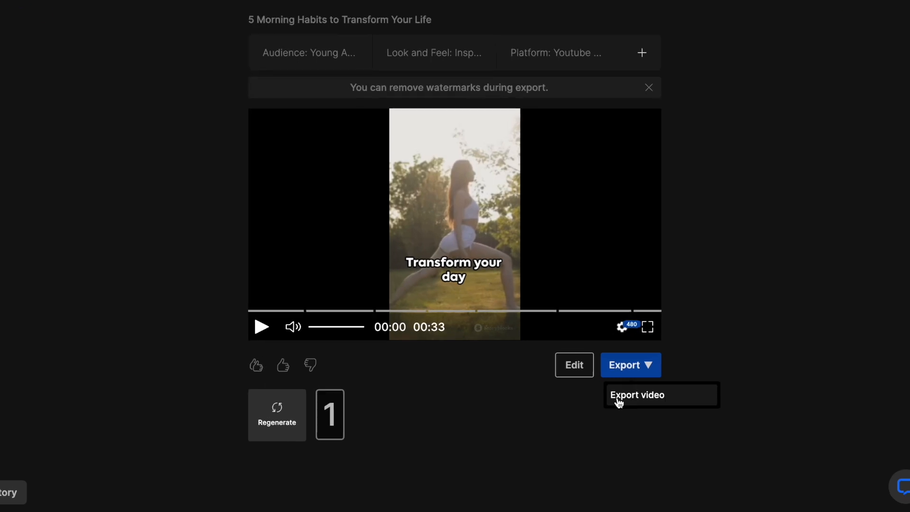
left_click(636, 394)
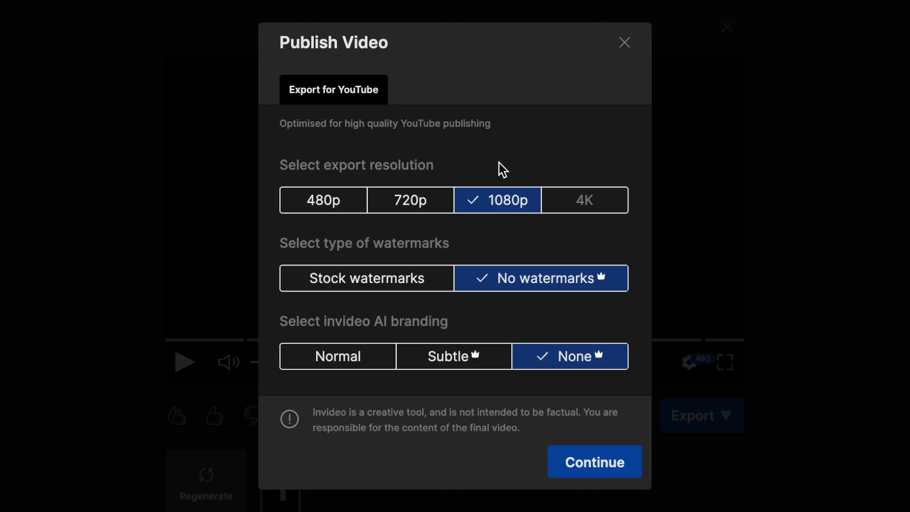
mouse_move(463, 405)
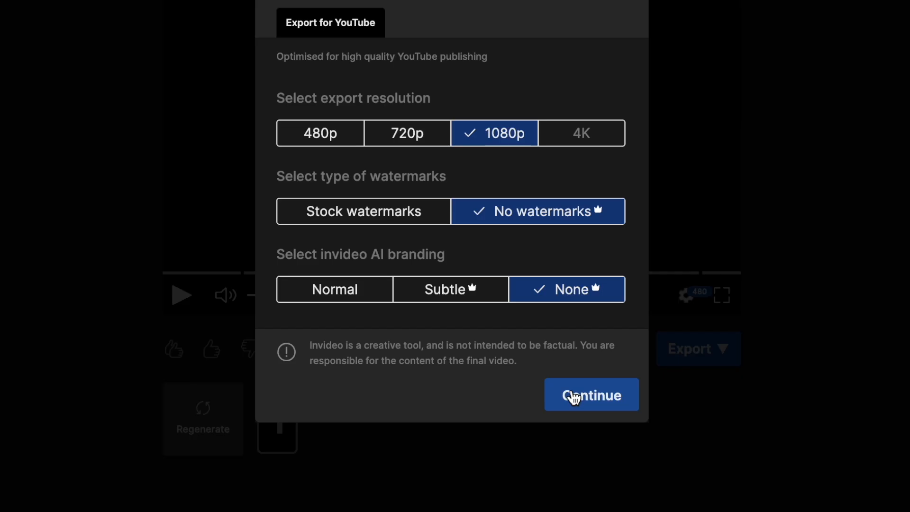
left_click(592, 395)
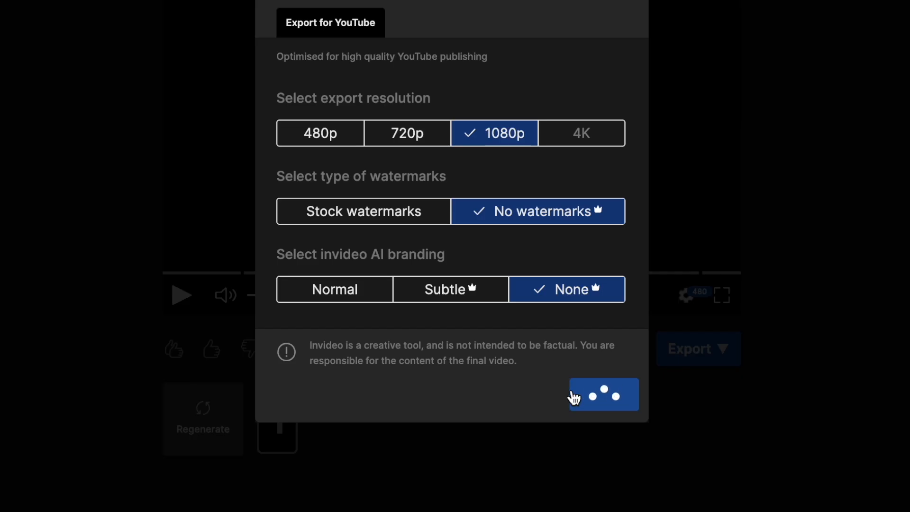
left_click(602, 394)
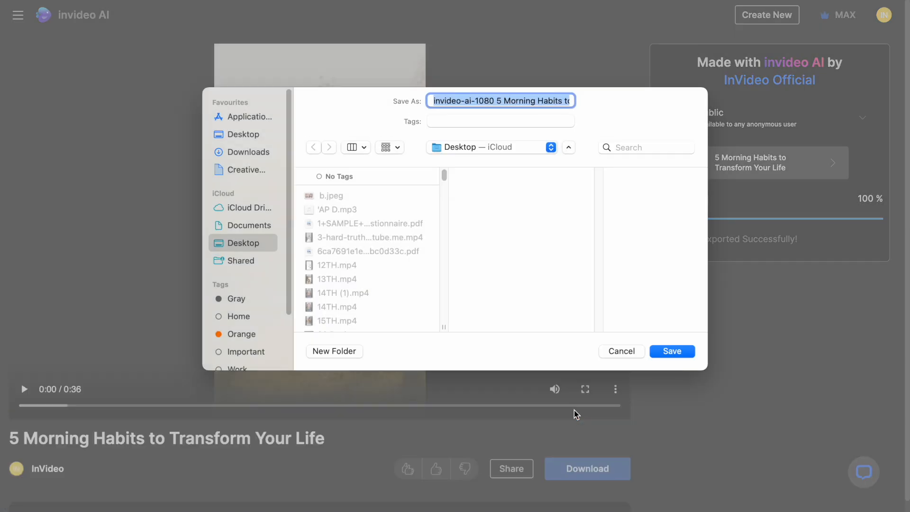
Save the exported video to the Desktop and open the support live chat
left_click(671, 351)
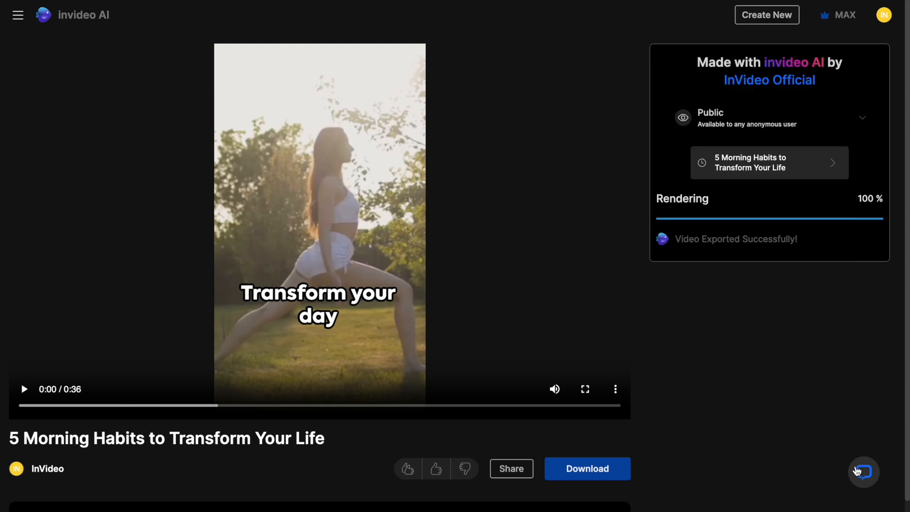
left_click(862, 471)
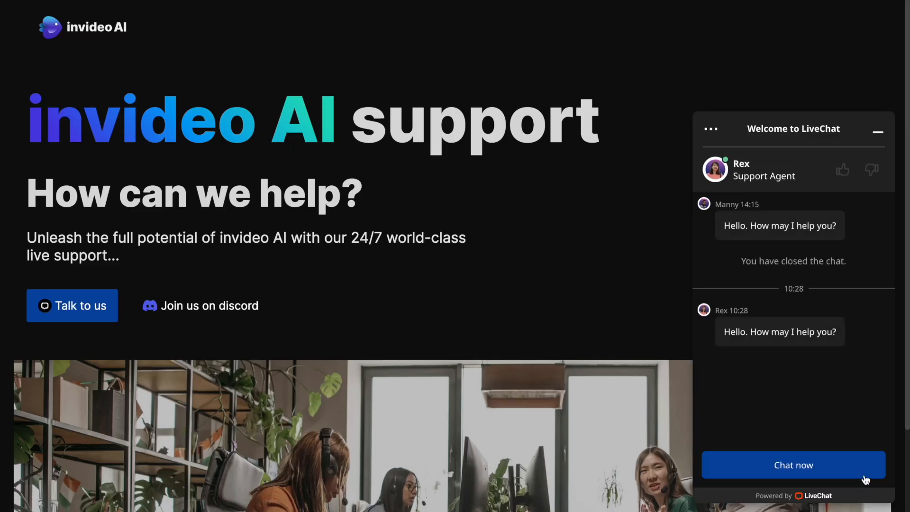
mouse_move(718, 118)
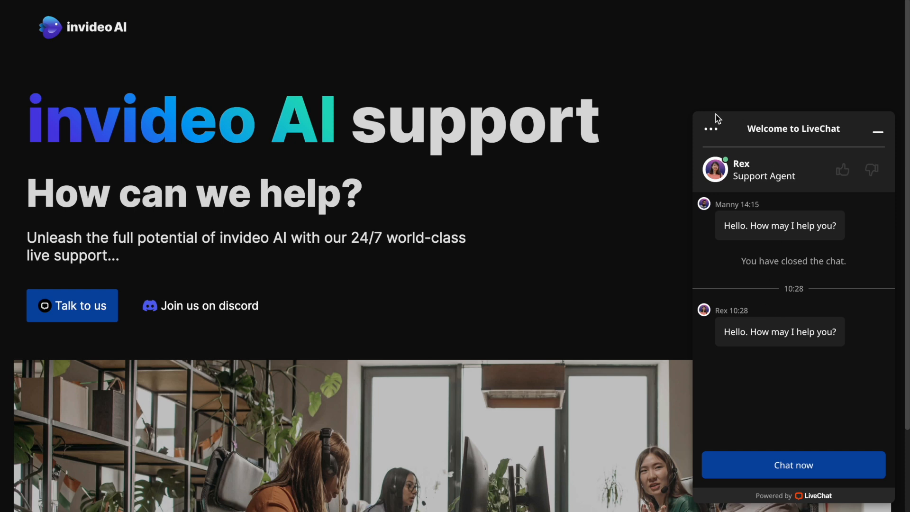